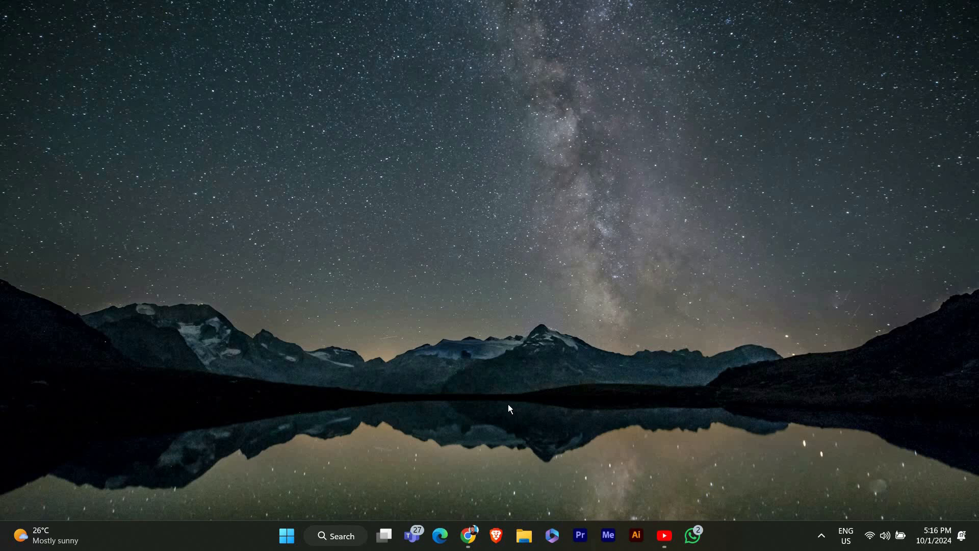
mouse_move(771, 427)
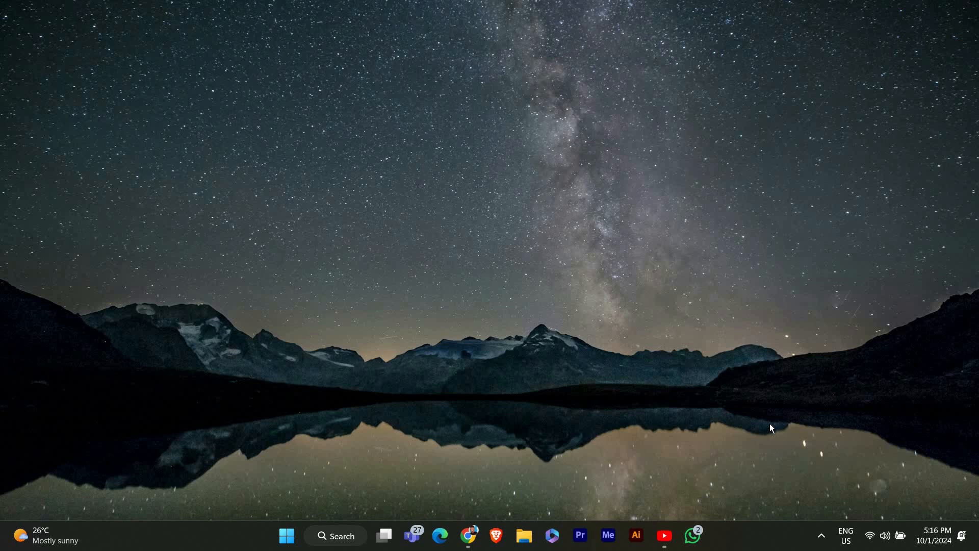
mouse_move(812, 400)
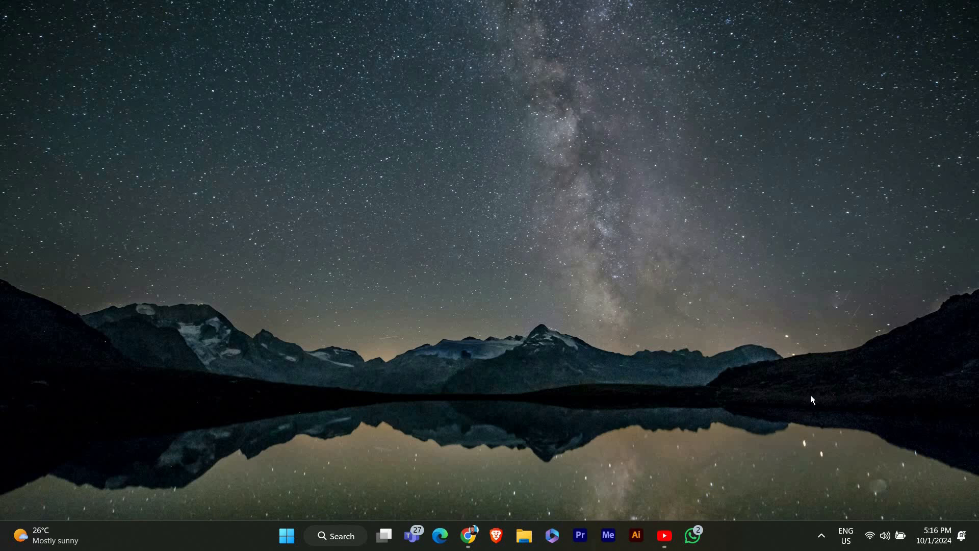
mouse_move(815, 540)
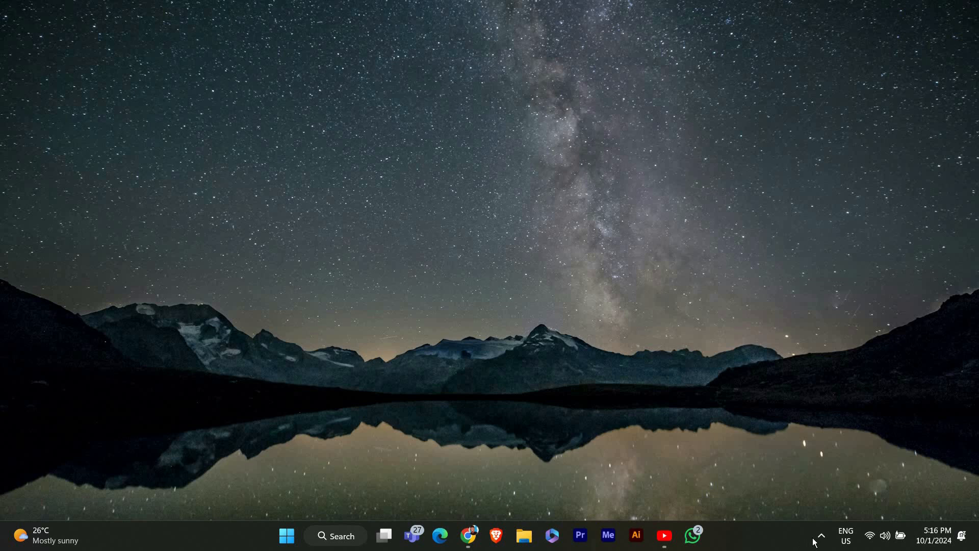
Open the OneDrive status panel from the system tray and show its settings menu.
click(820, 535)
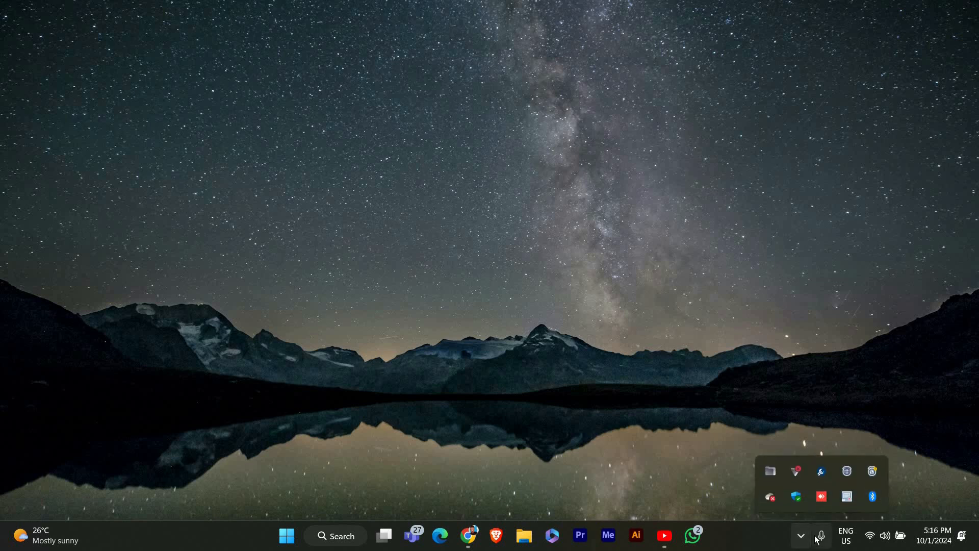
mouse_move(812, 519)
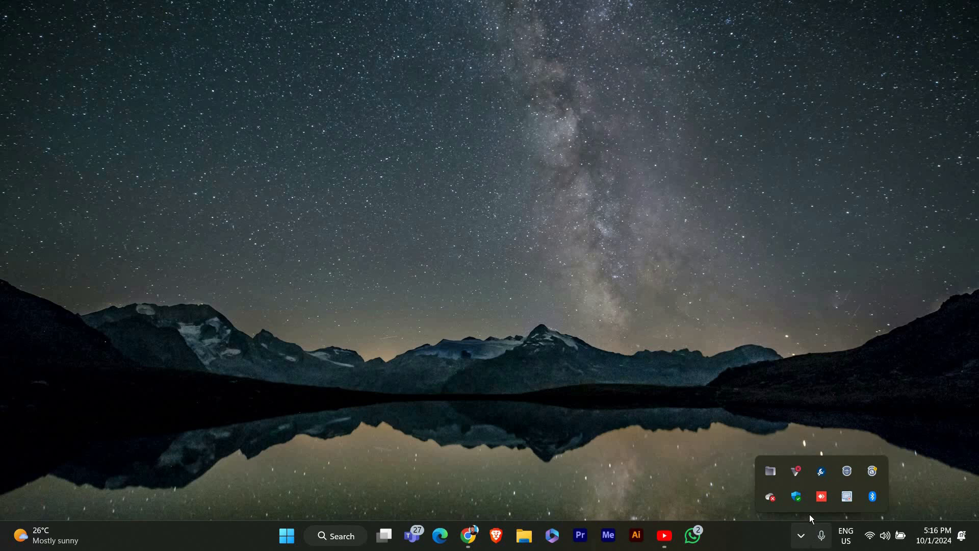
mouse_move(822, 495)
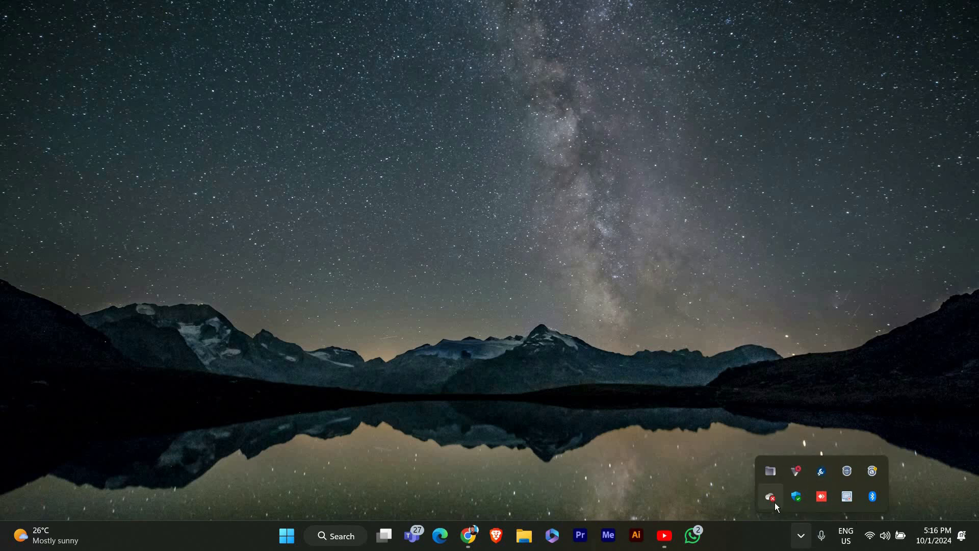
click(770, 496)
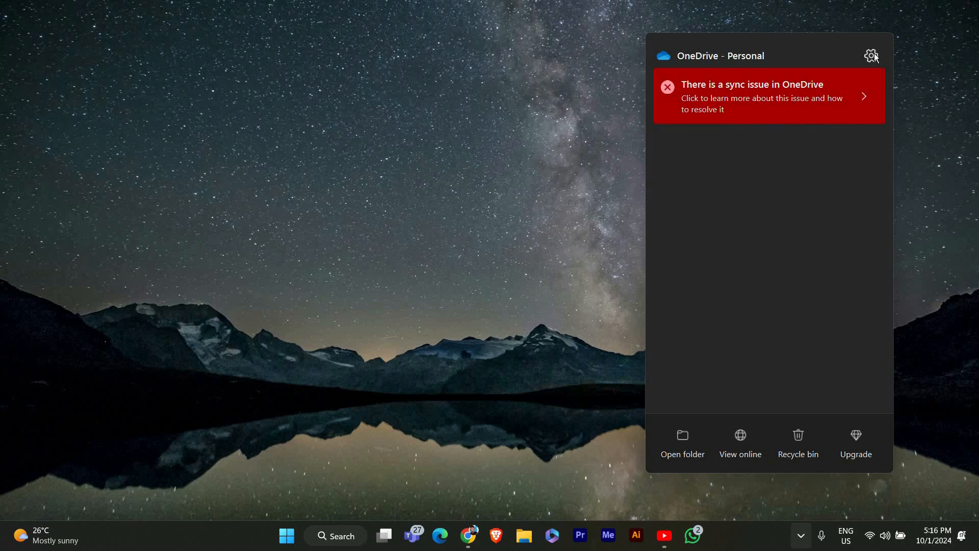
click(871, 55)
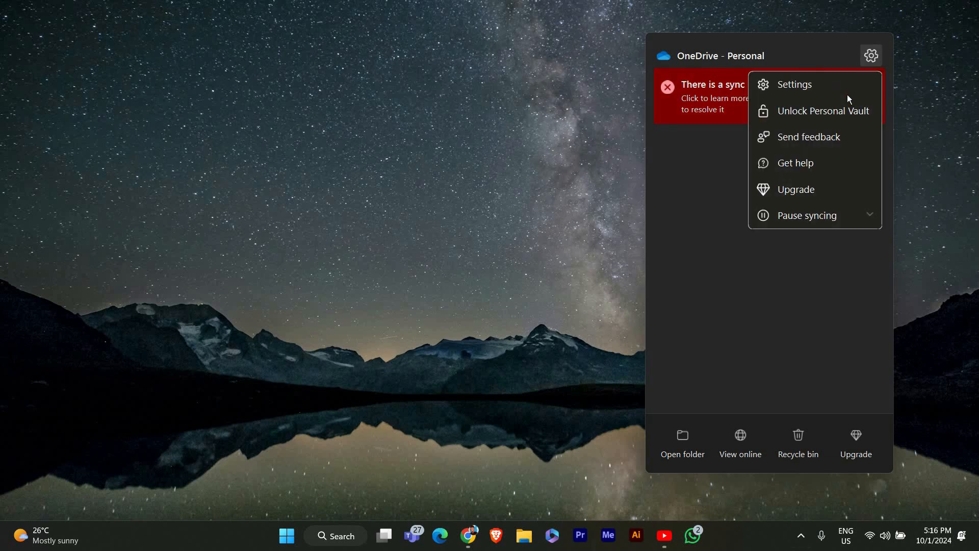
Switch off the "On this day" memories notification in OneDrive Settings' Notifications page.
click(794, 84)
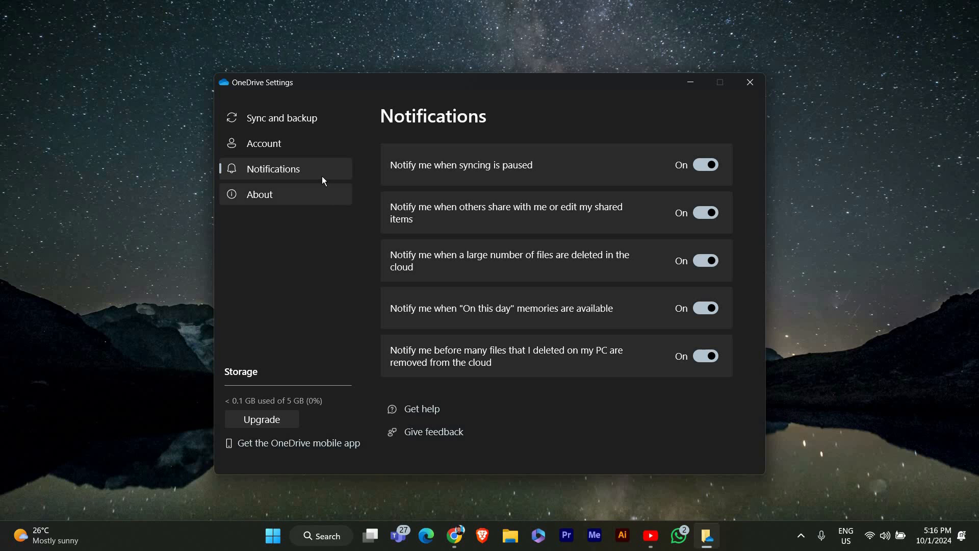
mouse_move(459, 318)
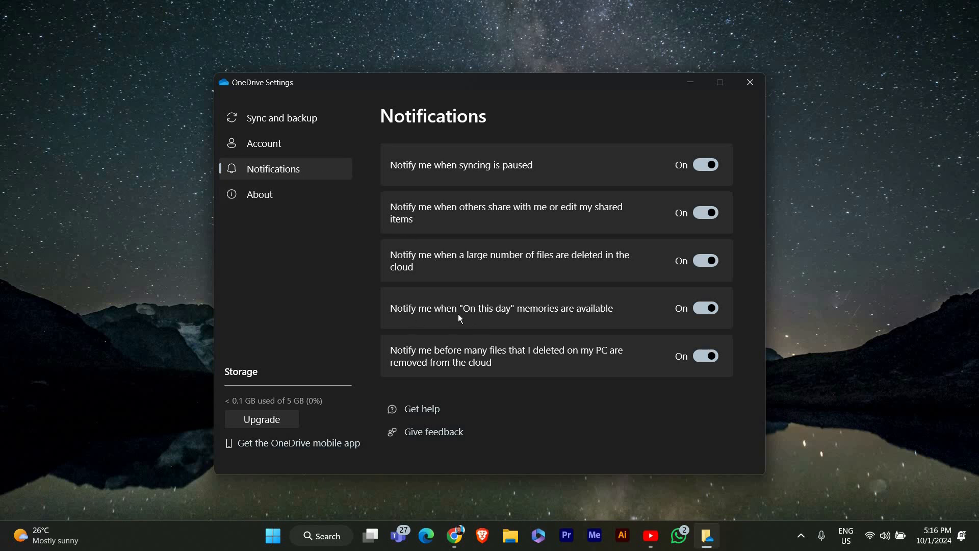
mouse_move(472, 270)
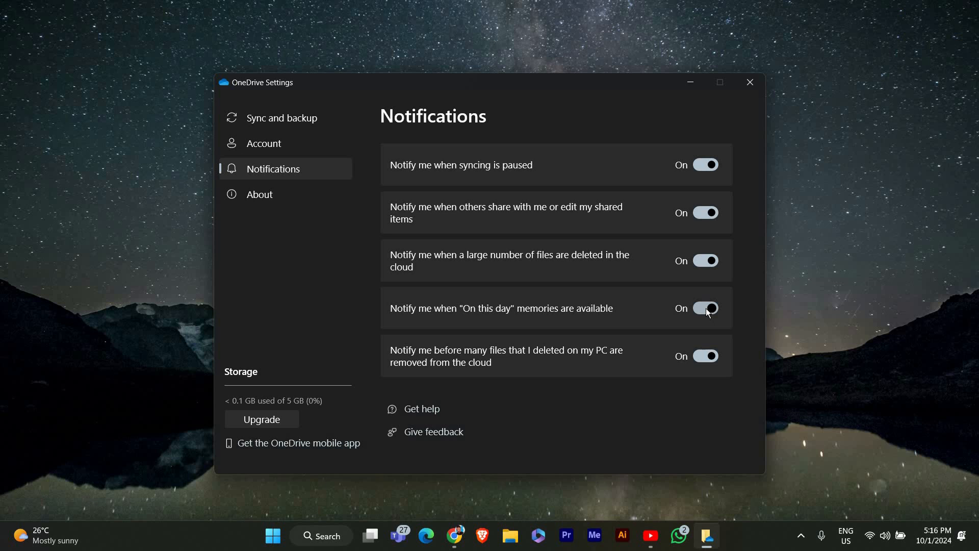
click(705, 308)
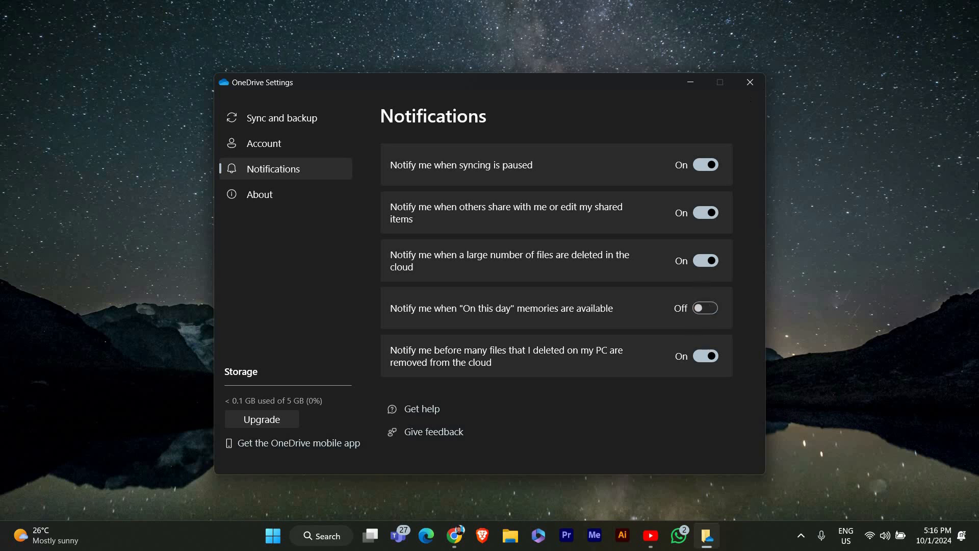
mouse_move(858, 339)
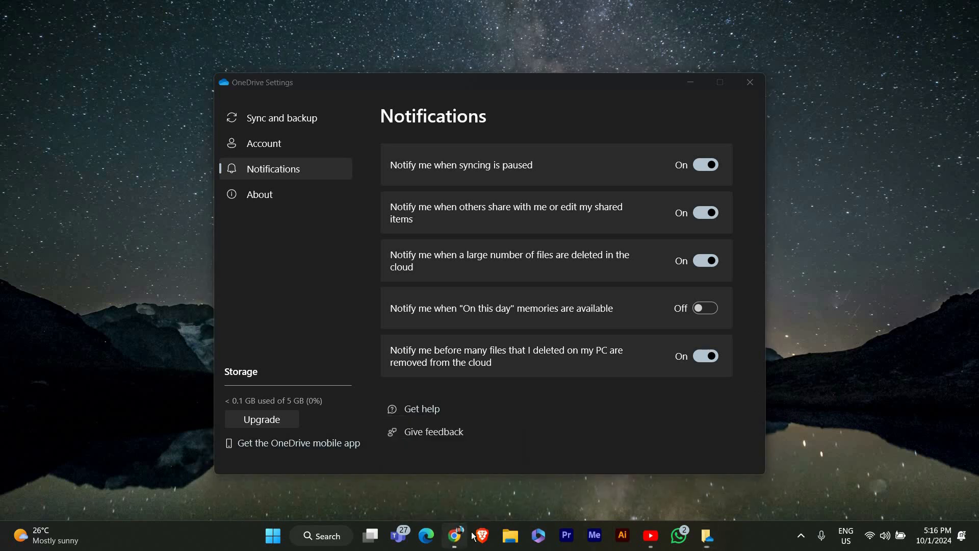
Switch to onedrive.live.com in Chrome and open Options from the settings menu.
click(455, 535)
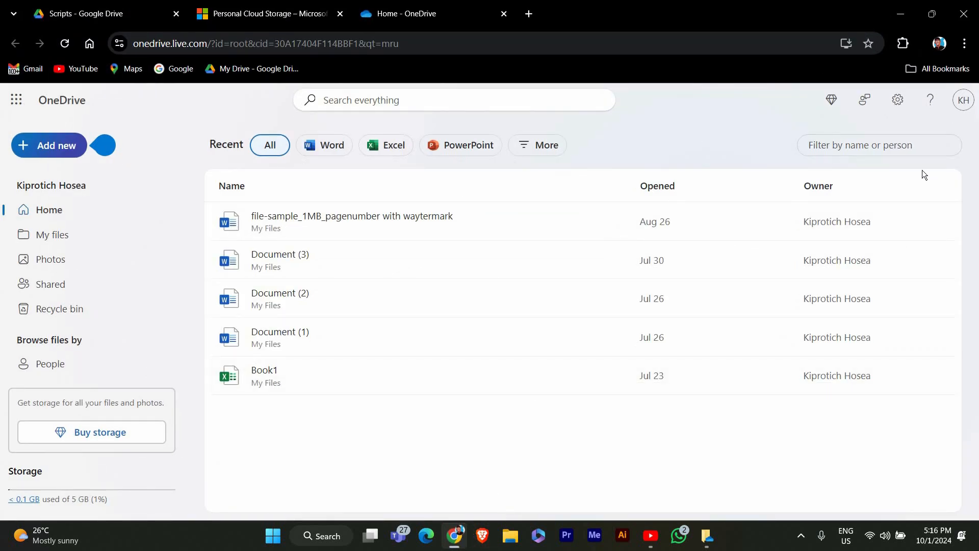
mouse_move(898, 100)
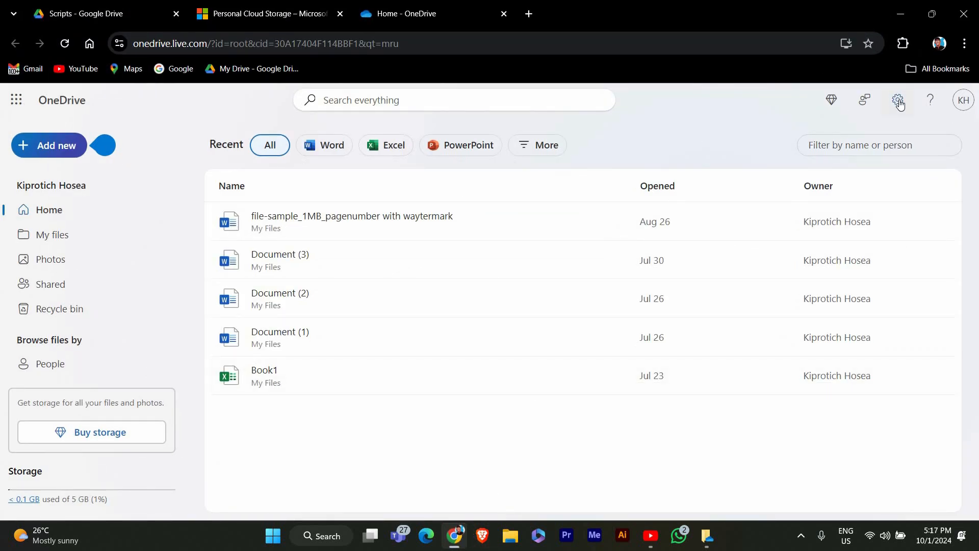
click(898, 100)
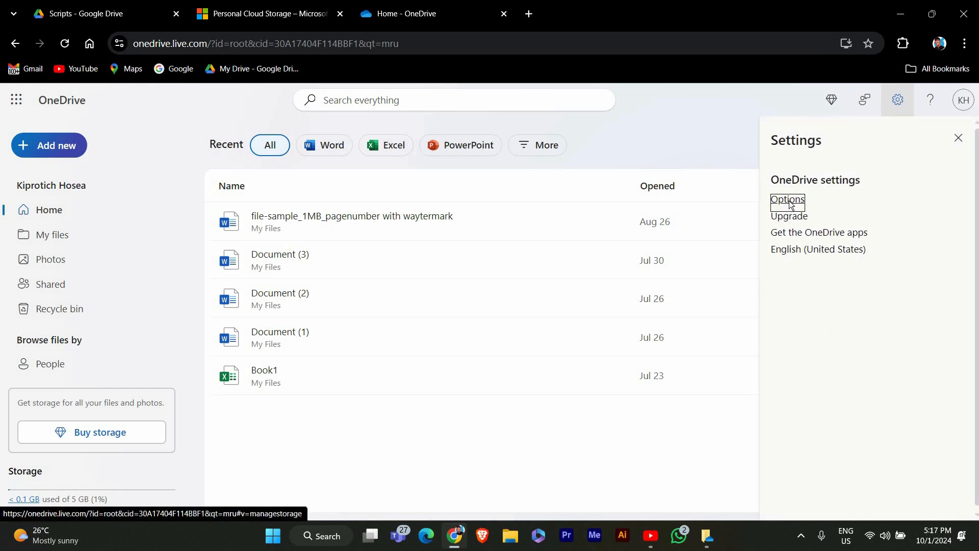
click(788, 200)
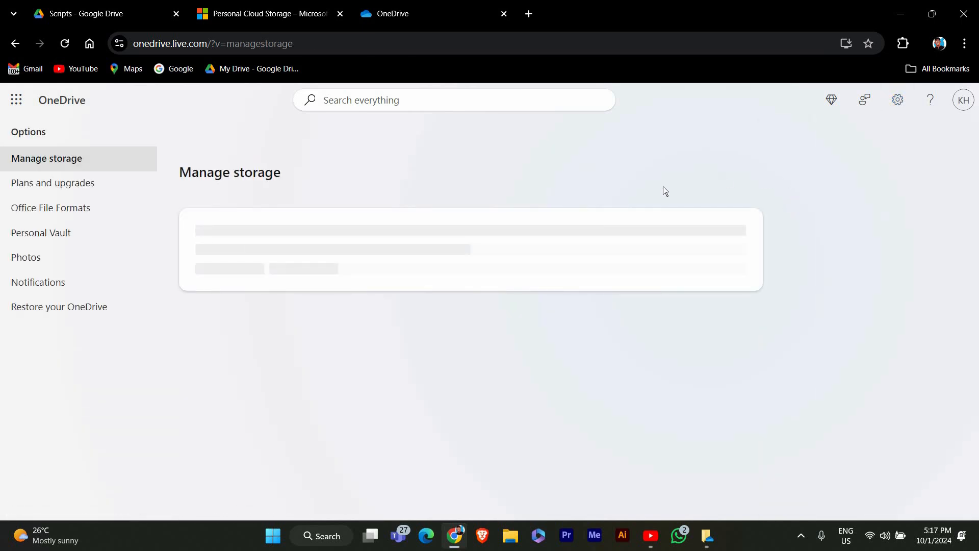
Uncheck and save the "On this day memories" email option, then close OneDrive Settings.
click(37, 281)
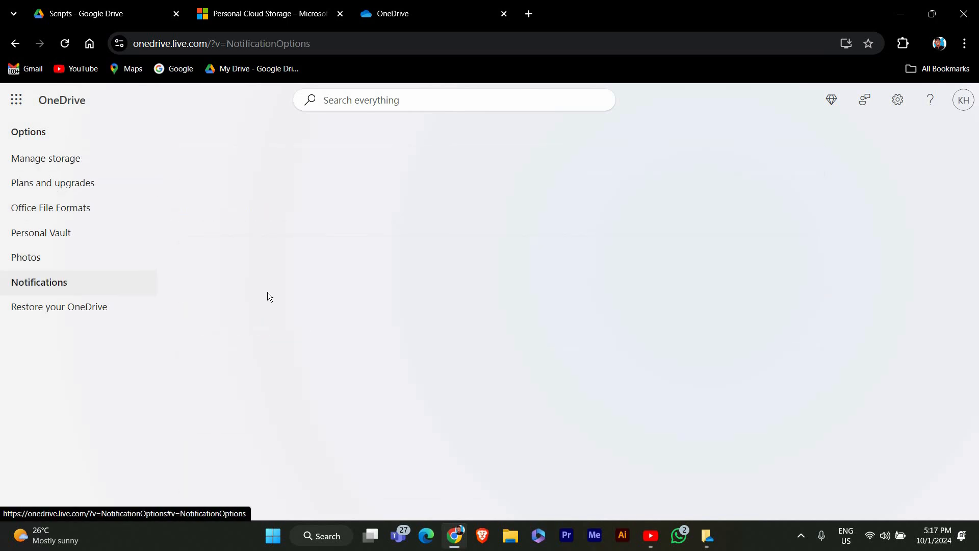
click(39, 281)
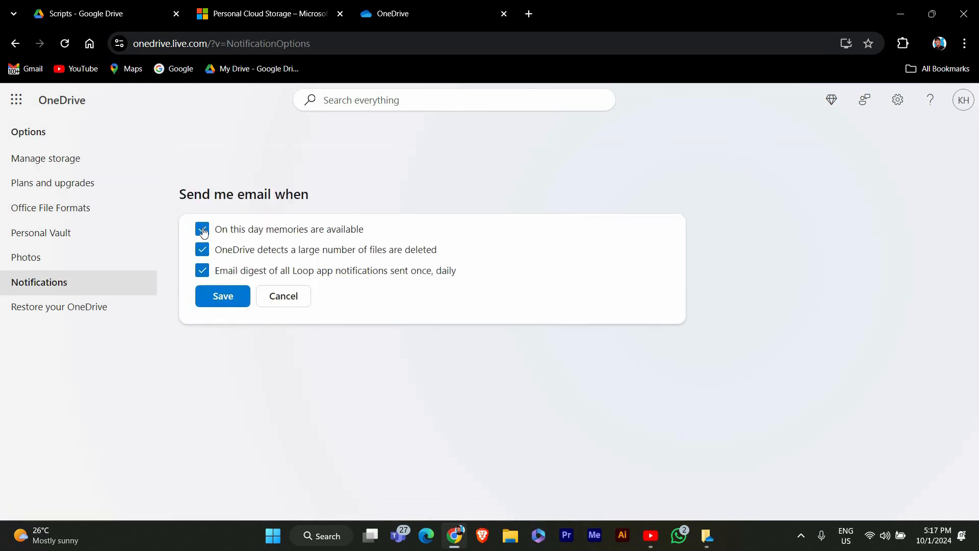
click(202, 229)
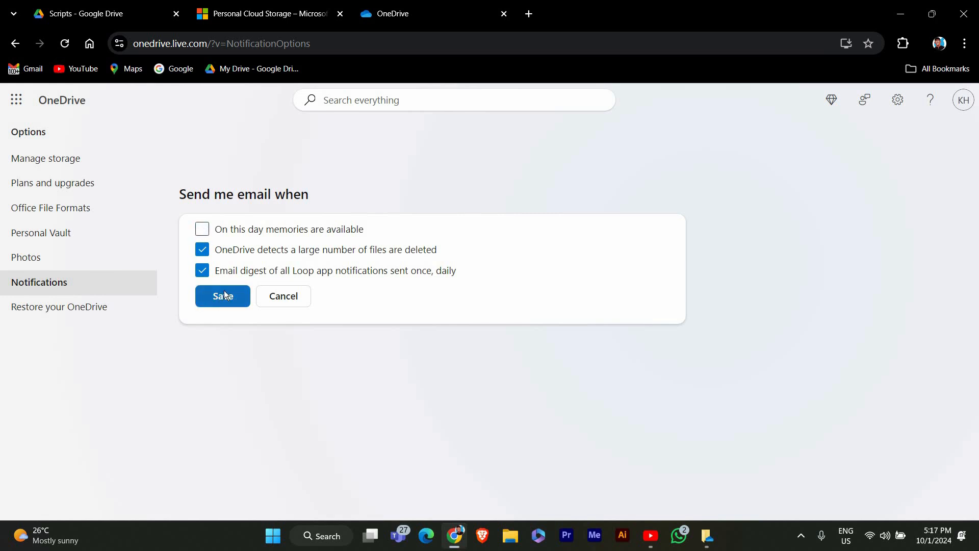
click(222, 295)
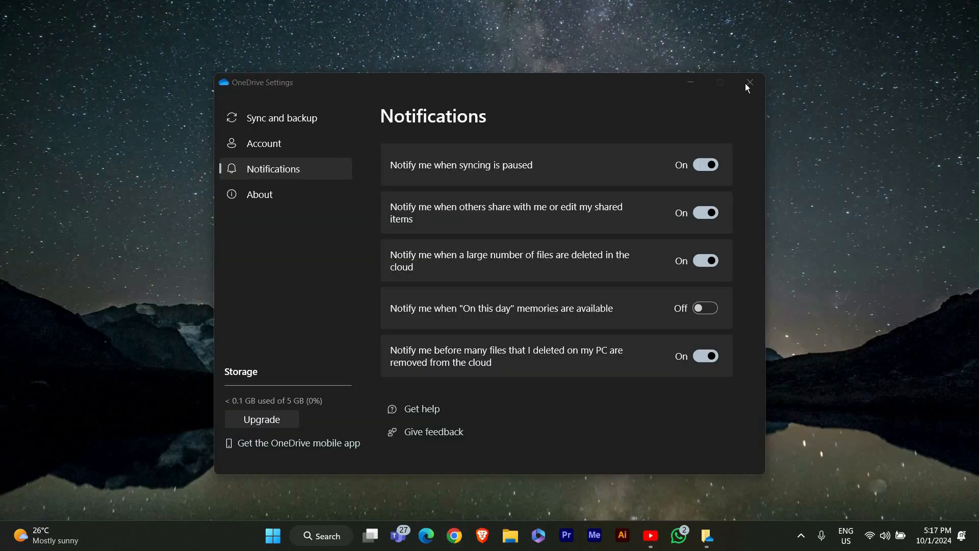
click(750, 82)
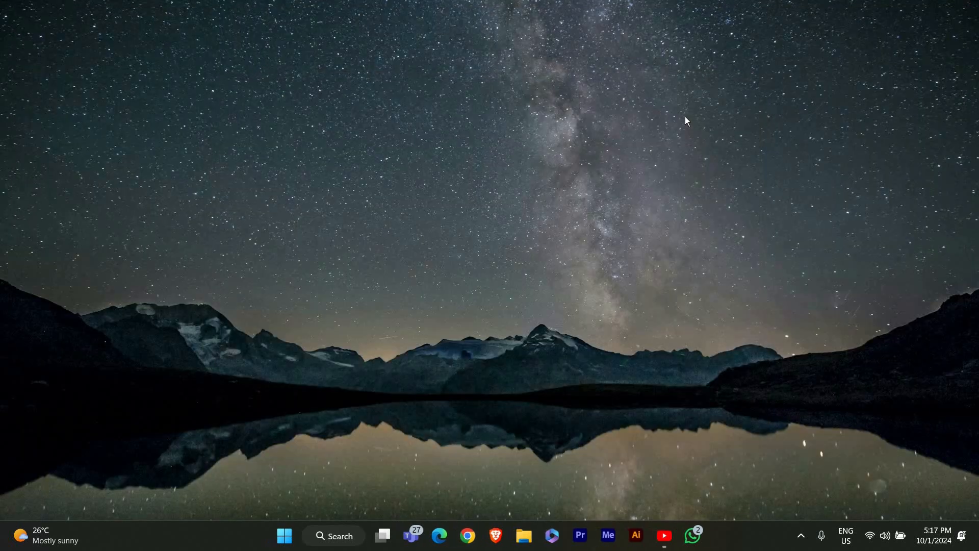